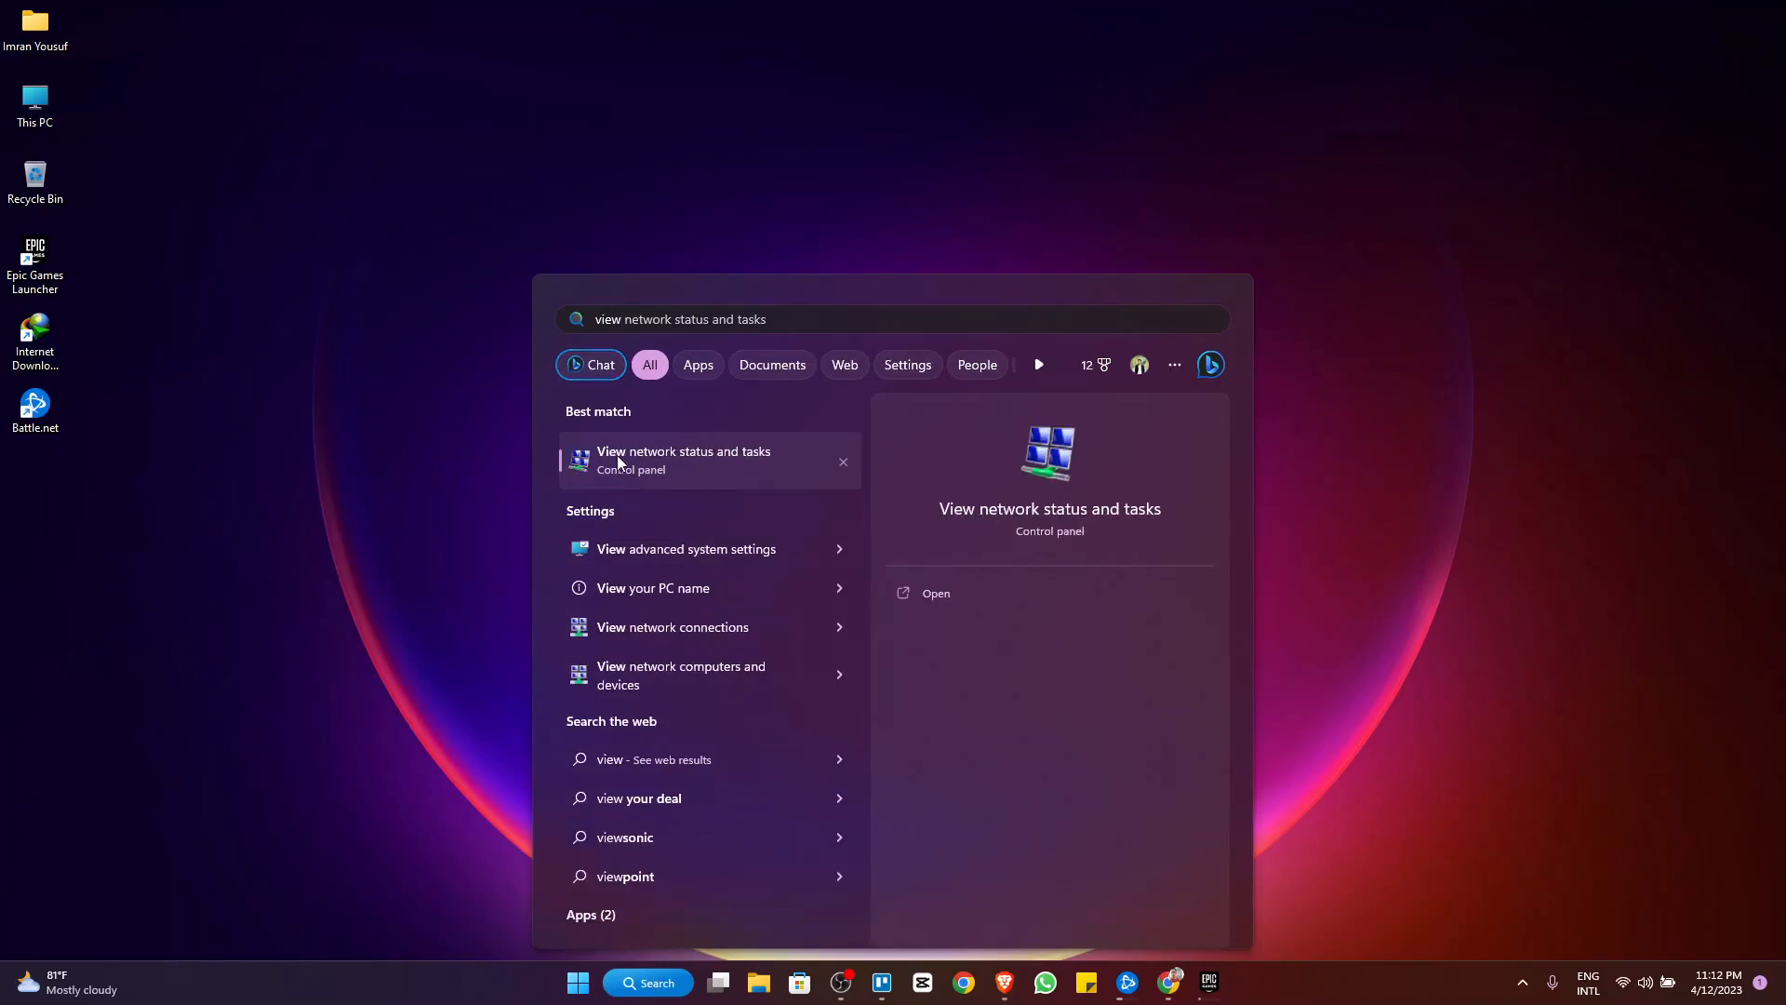
Open Network and Sharing Center from search and select Wi-Fi's Internet Protocol Version 4 item.
left_click(684, 459)
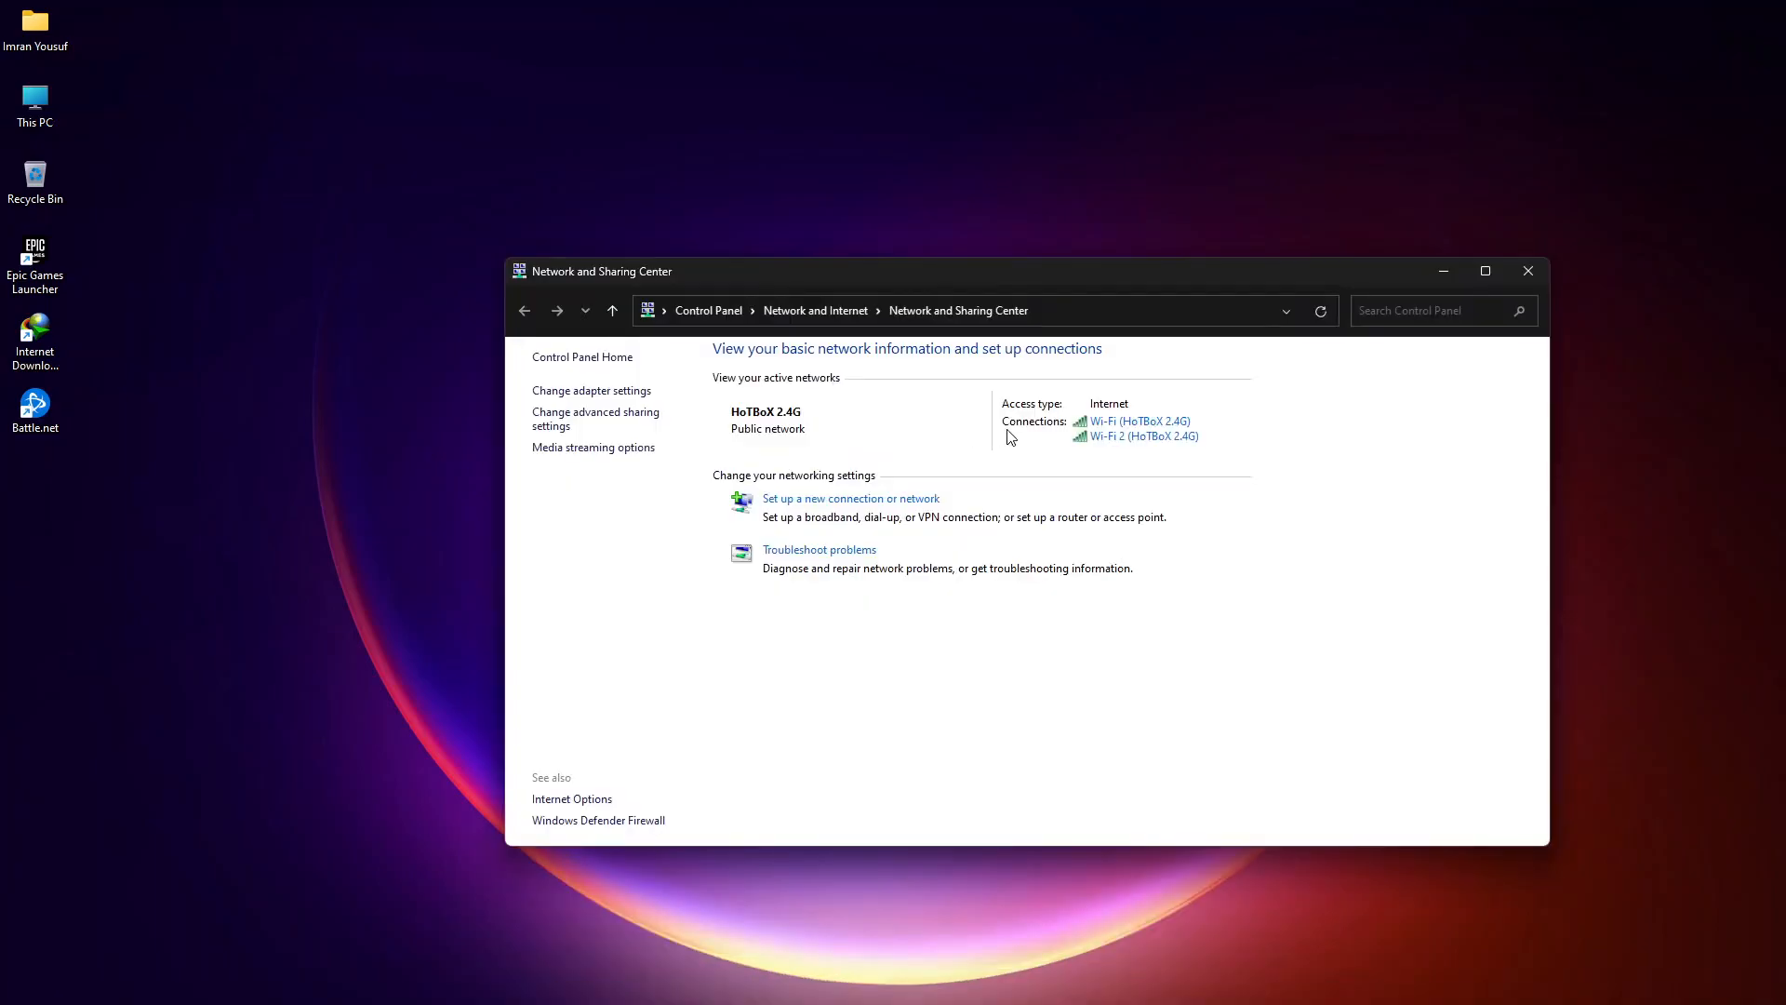
left_click(1138, 421)
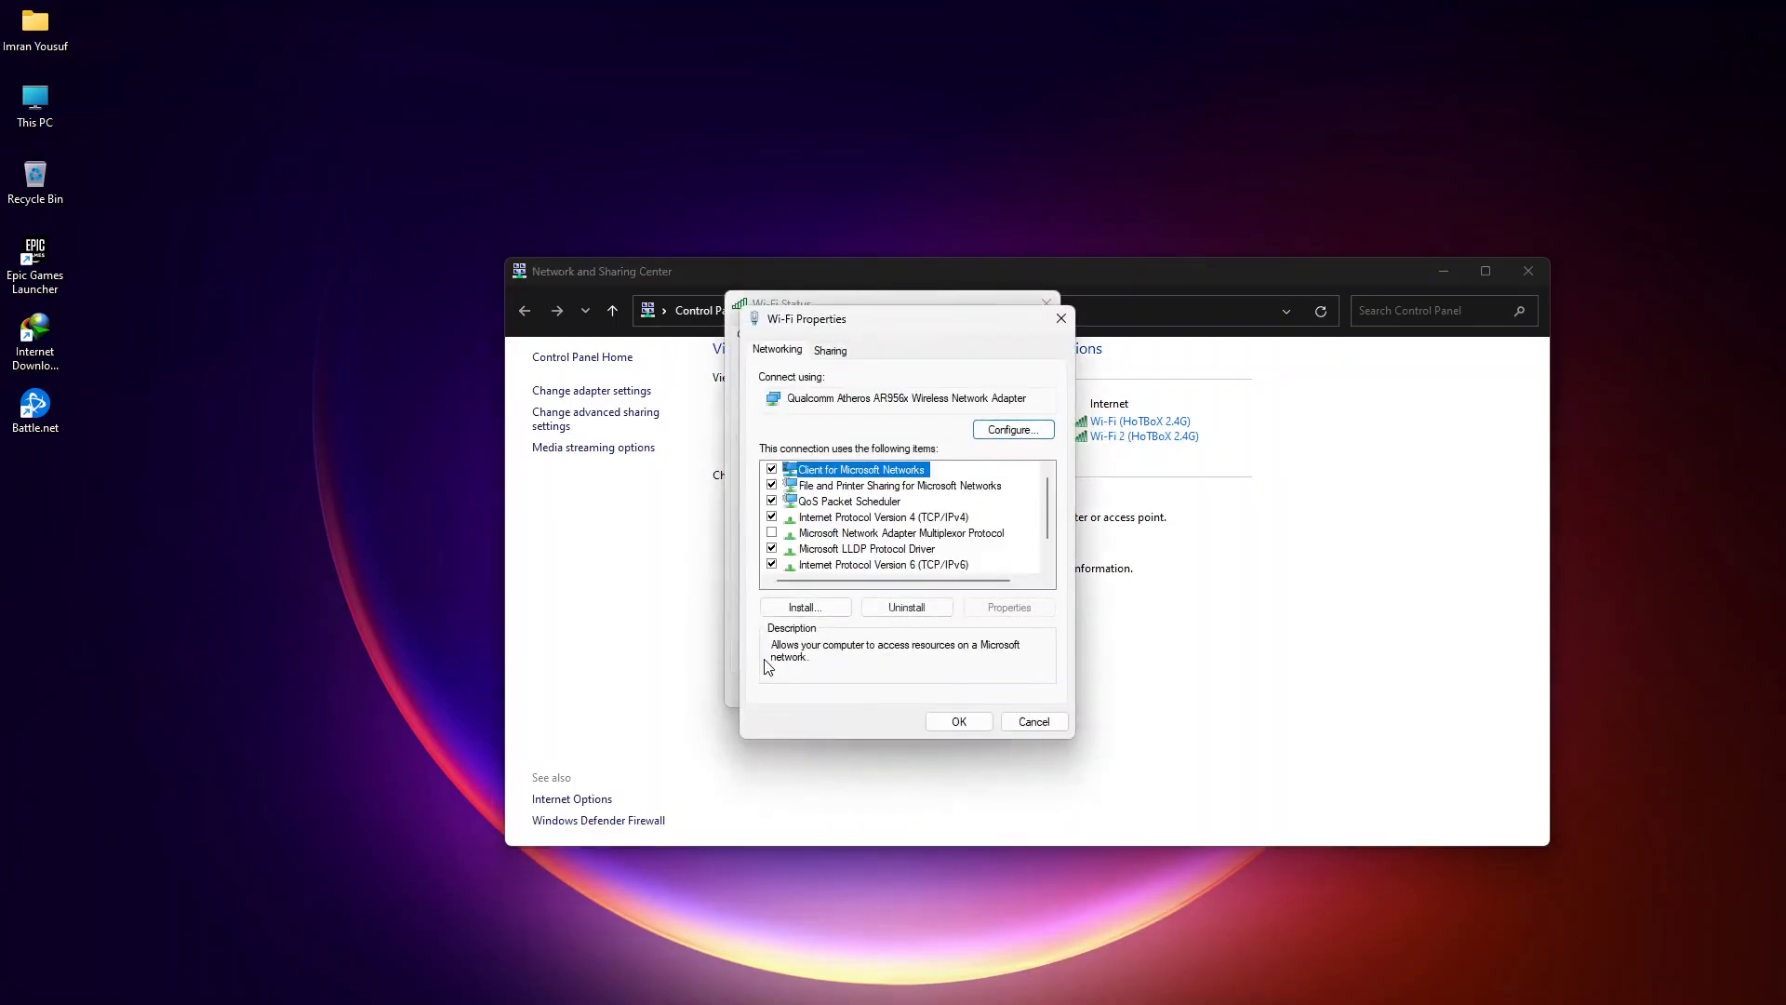
left_click(883, 516)
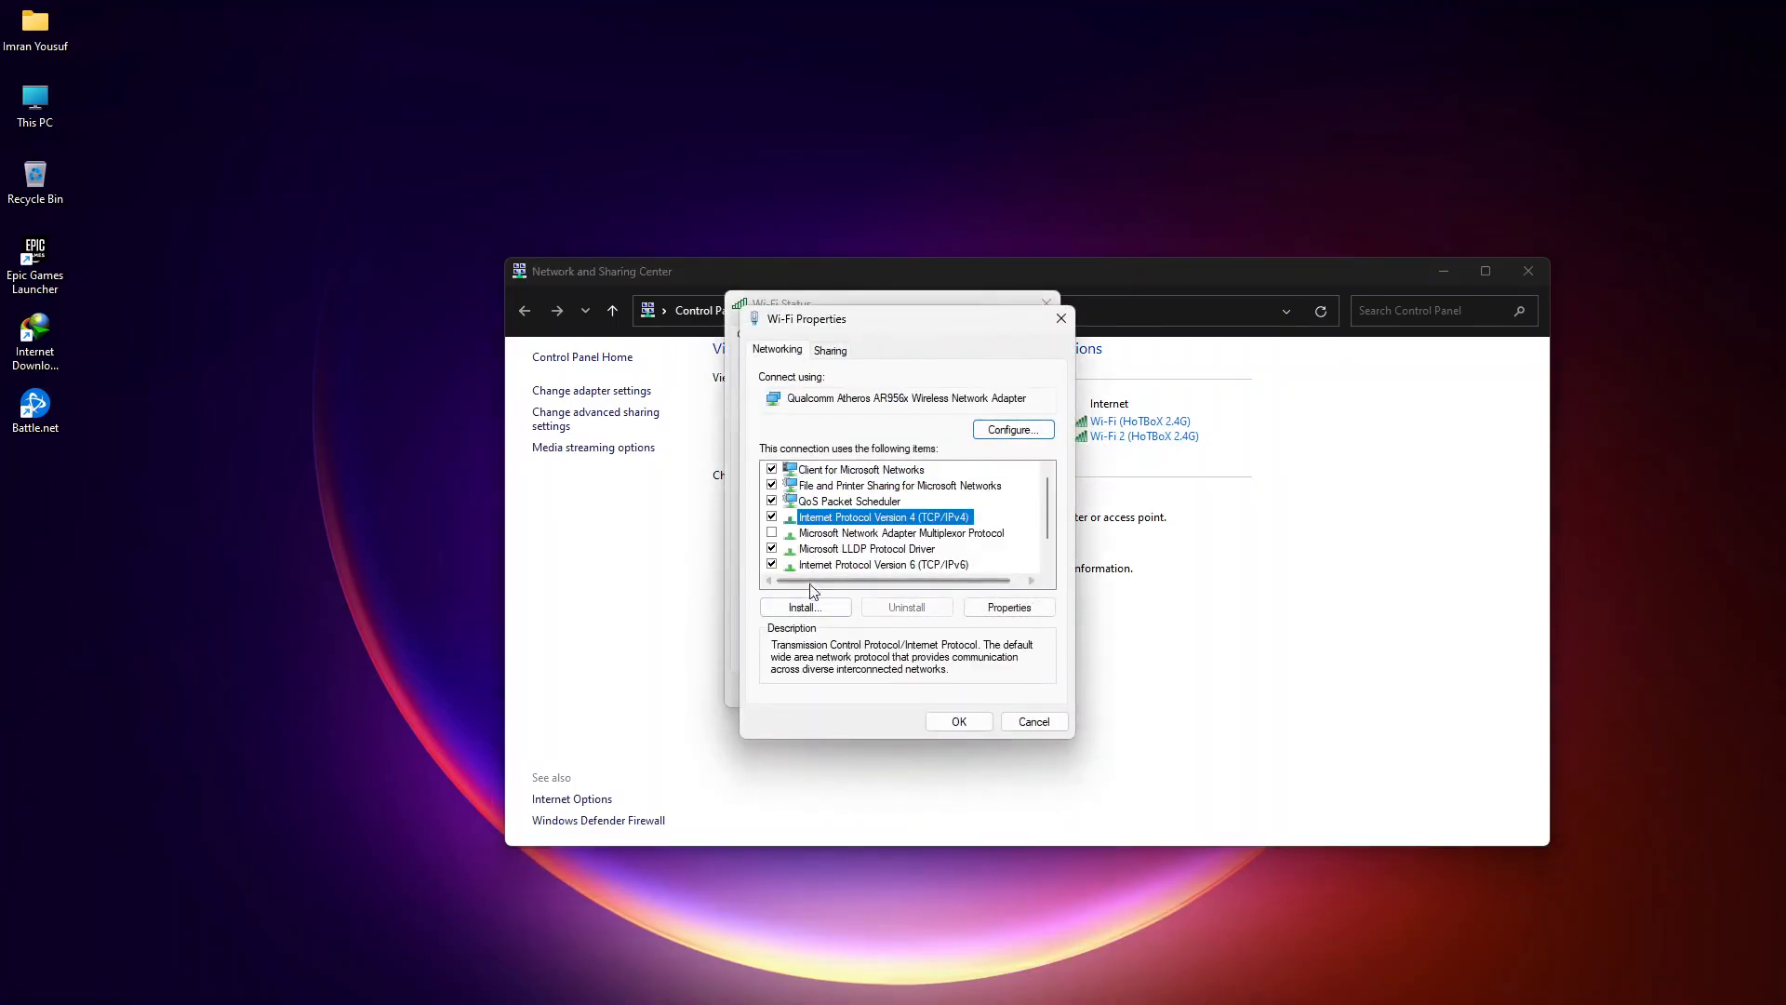
In Wi-Fi IPv4 properties, reset DNS to automatic, then switch to manual DNS addresses.
left_click(1007, 606)
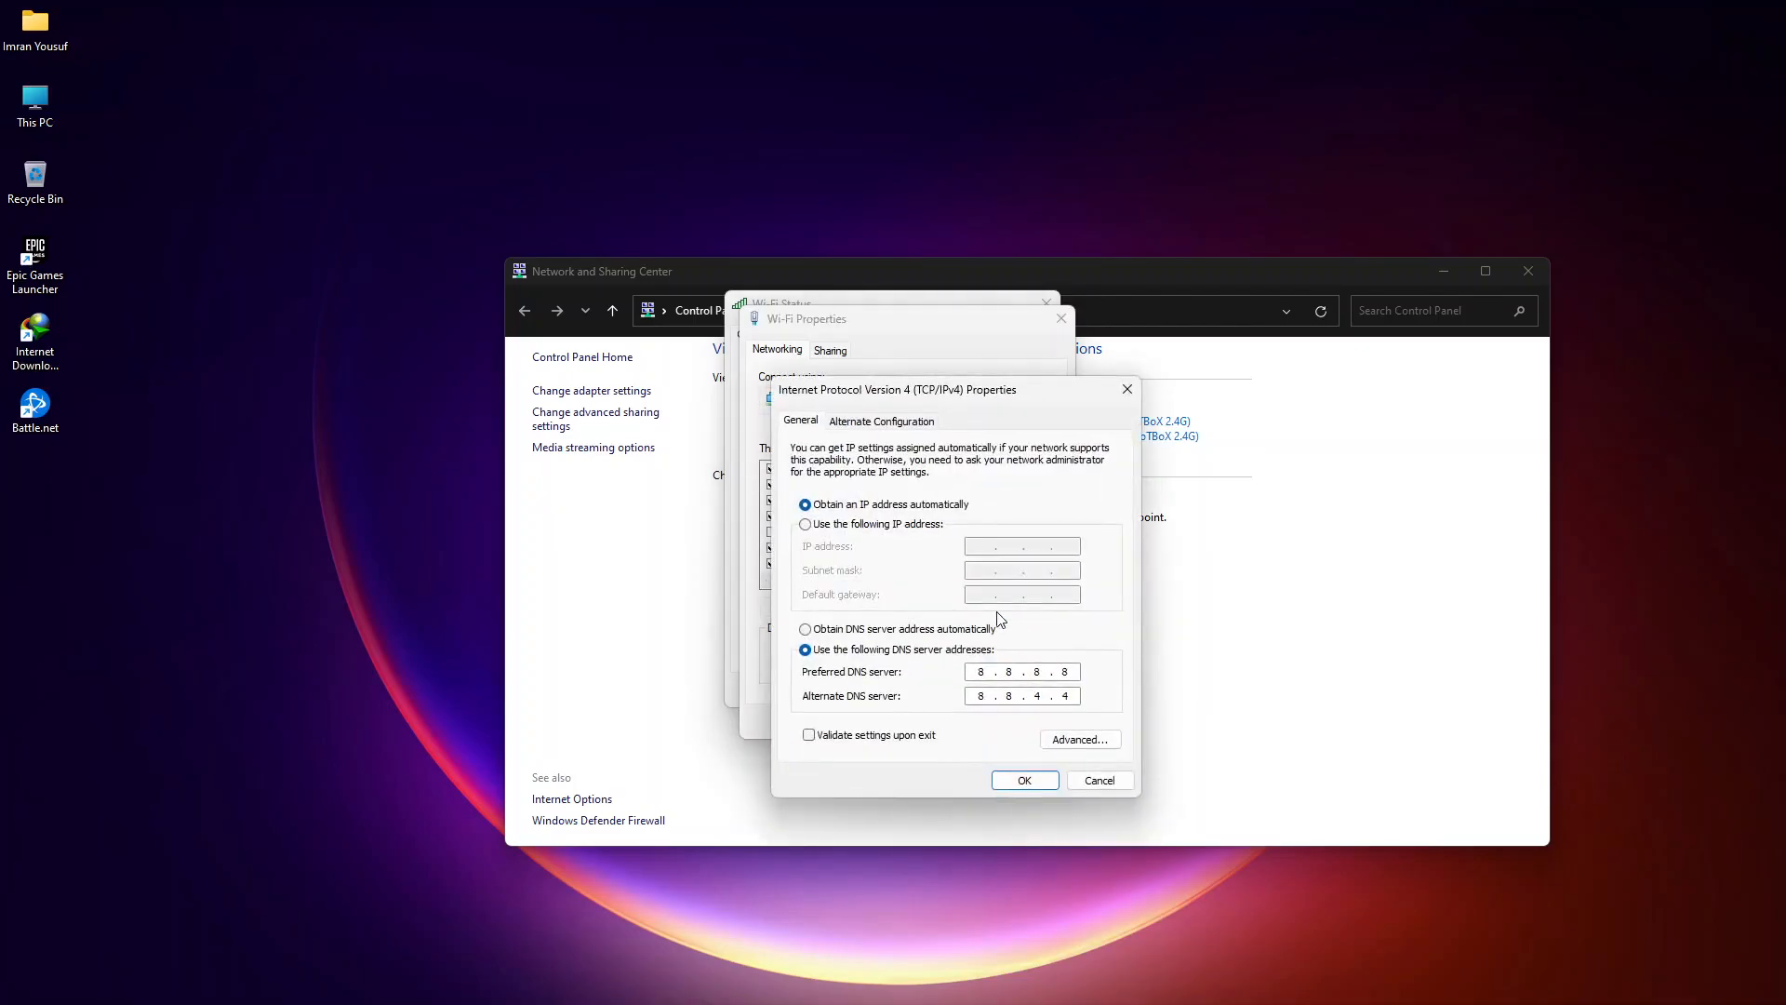
left_click(806, 628)
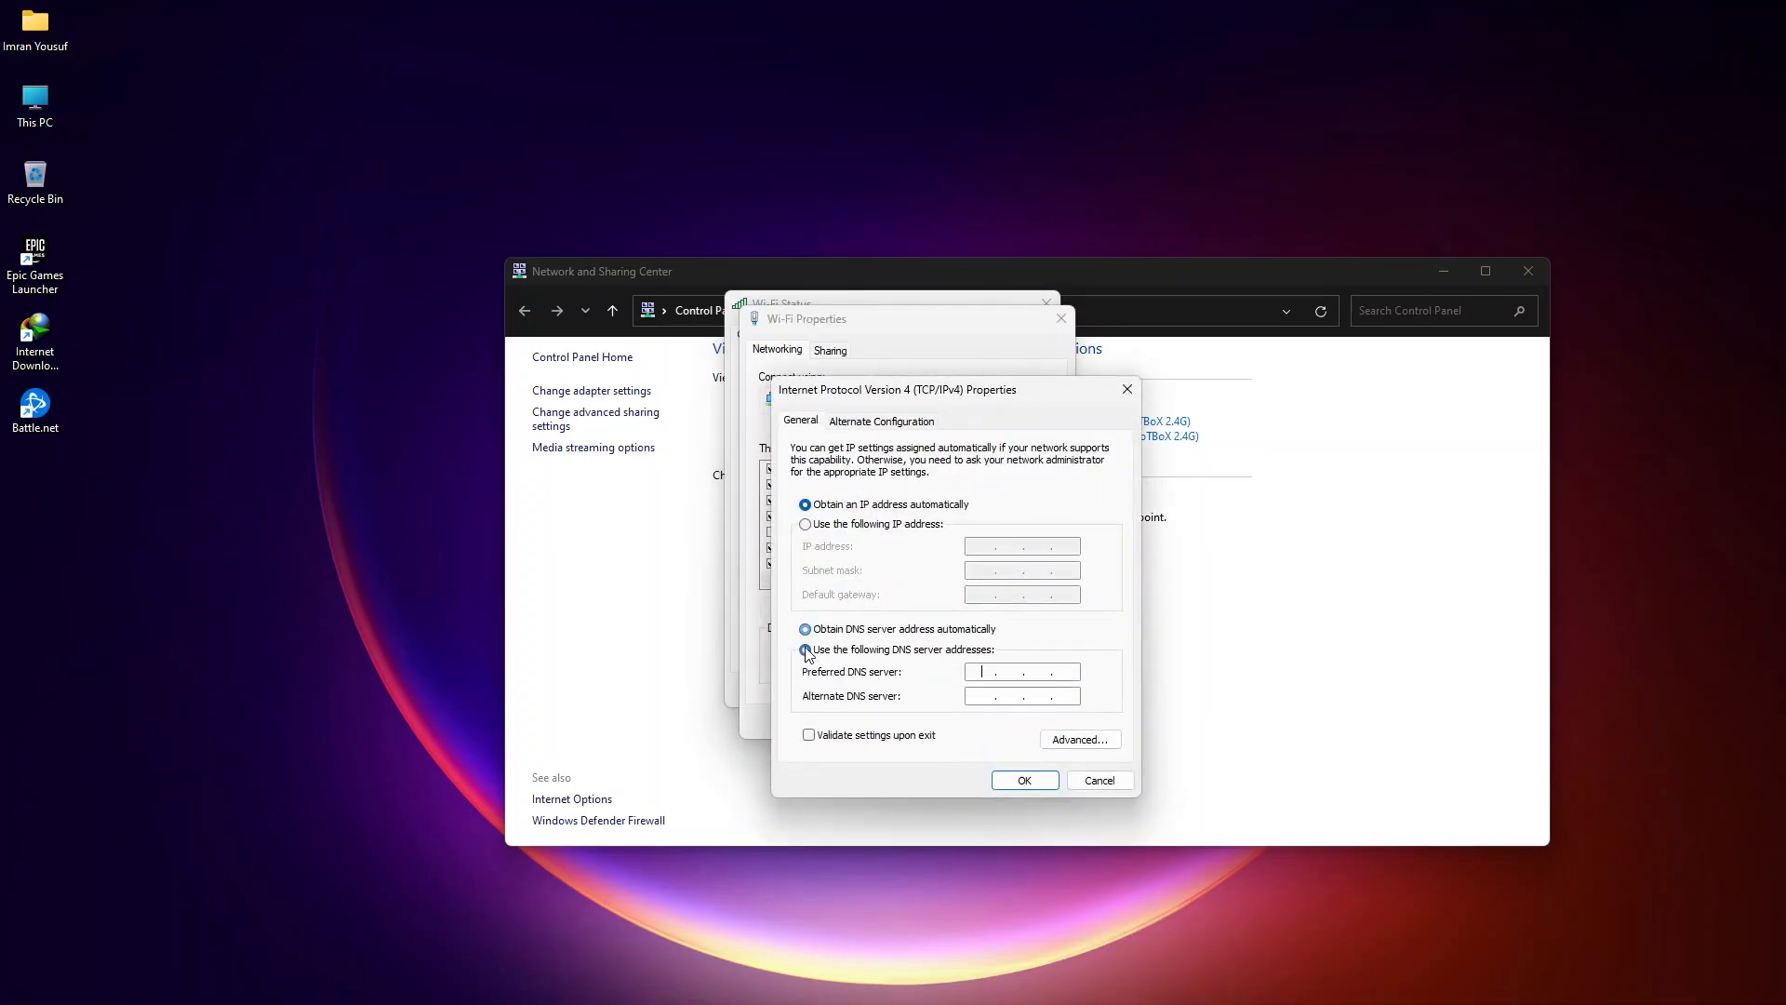
left_click(805, 650)
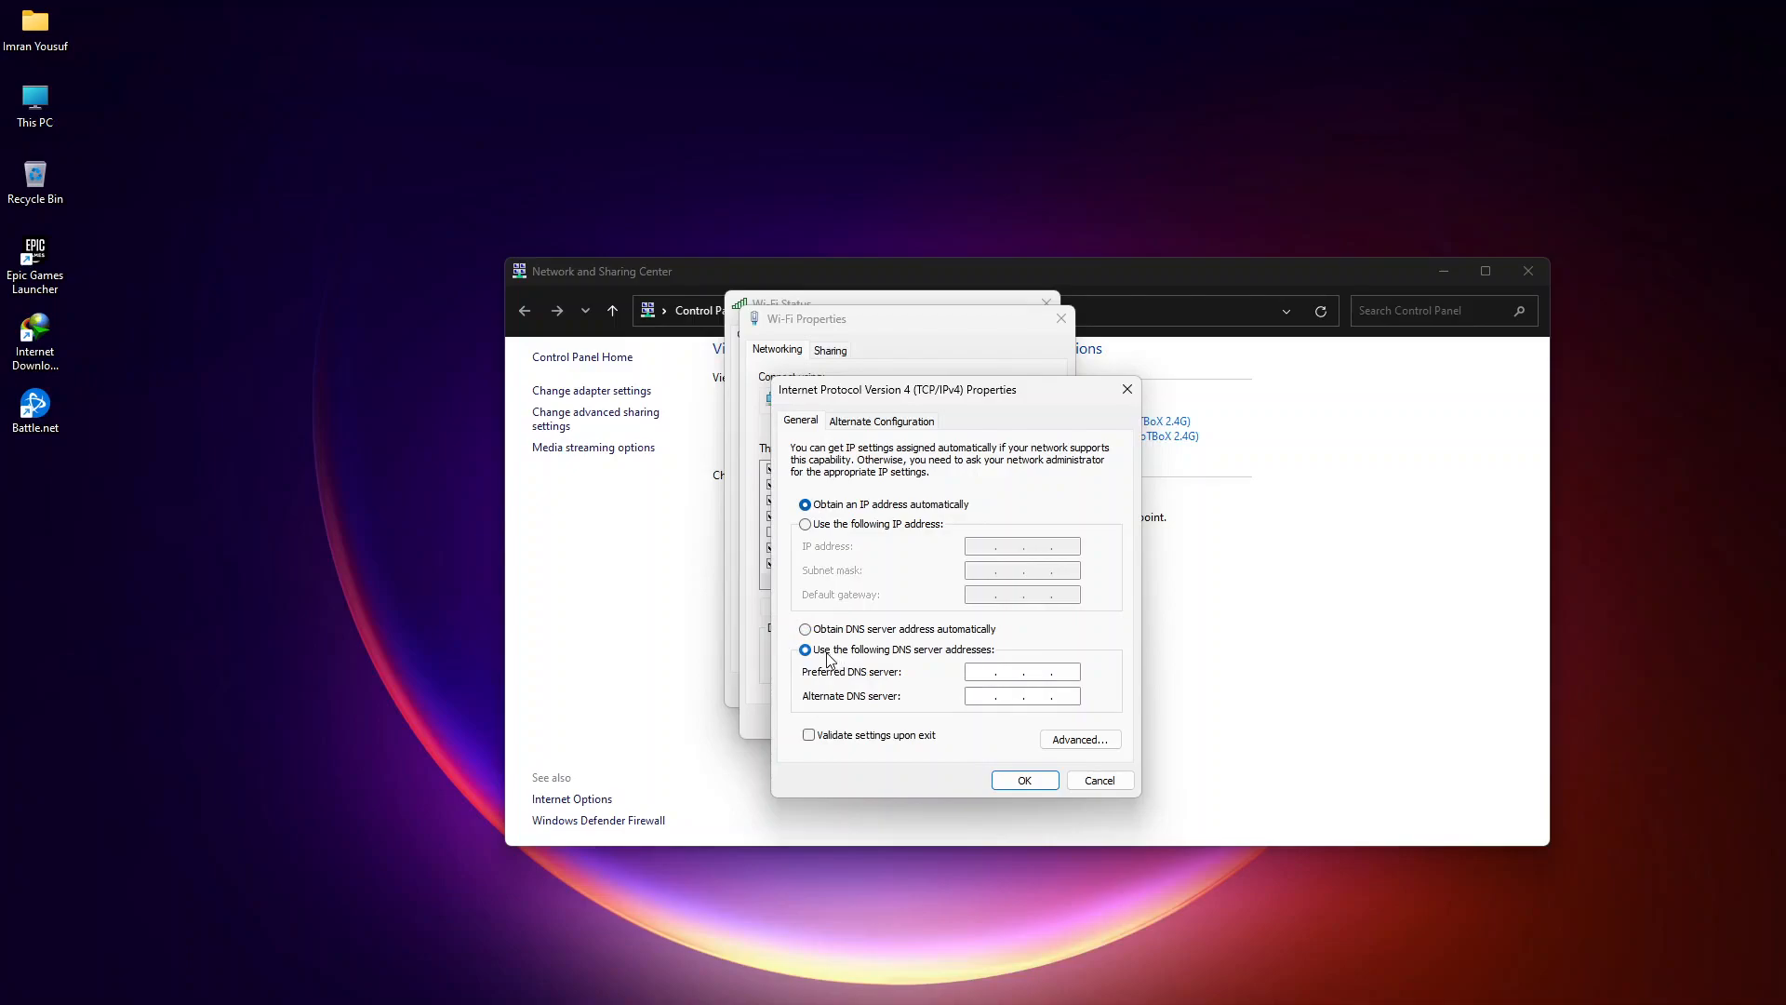
mouse_move(883, 660)
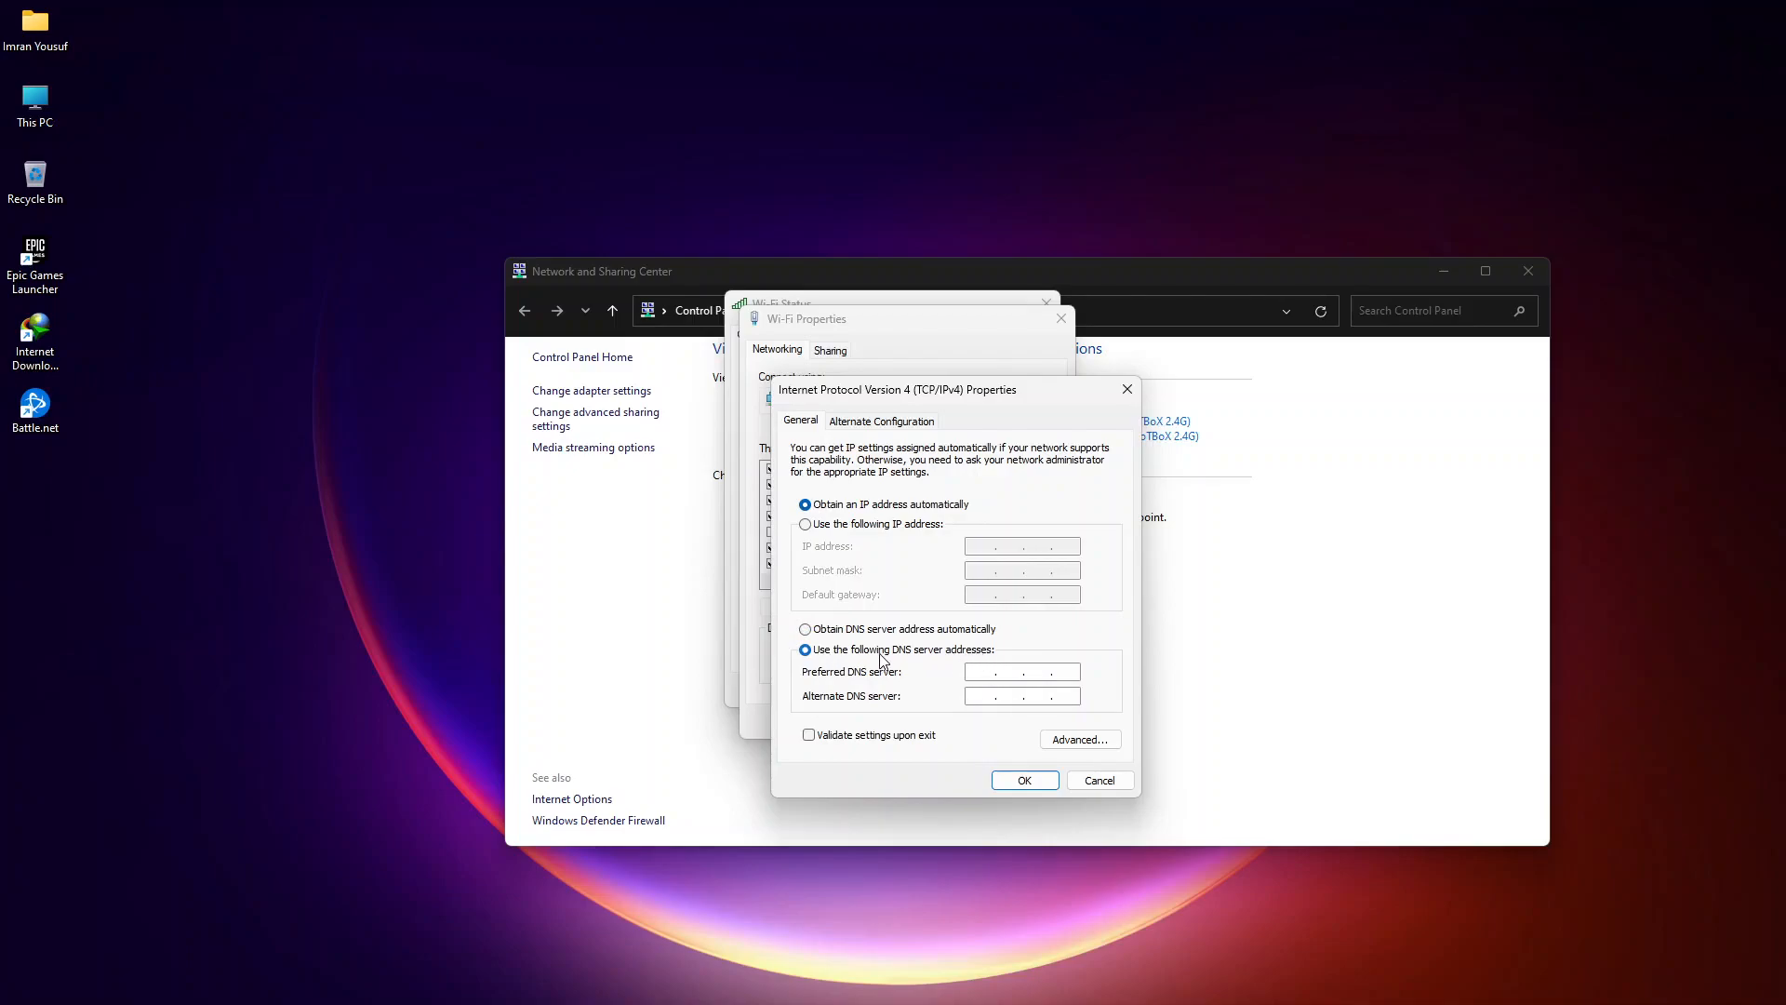
Enter 8.8.8.8 as preferred DNS and 8.8.4.4 as alternate DNS.
left_click(1014, 671)
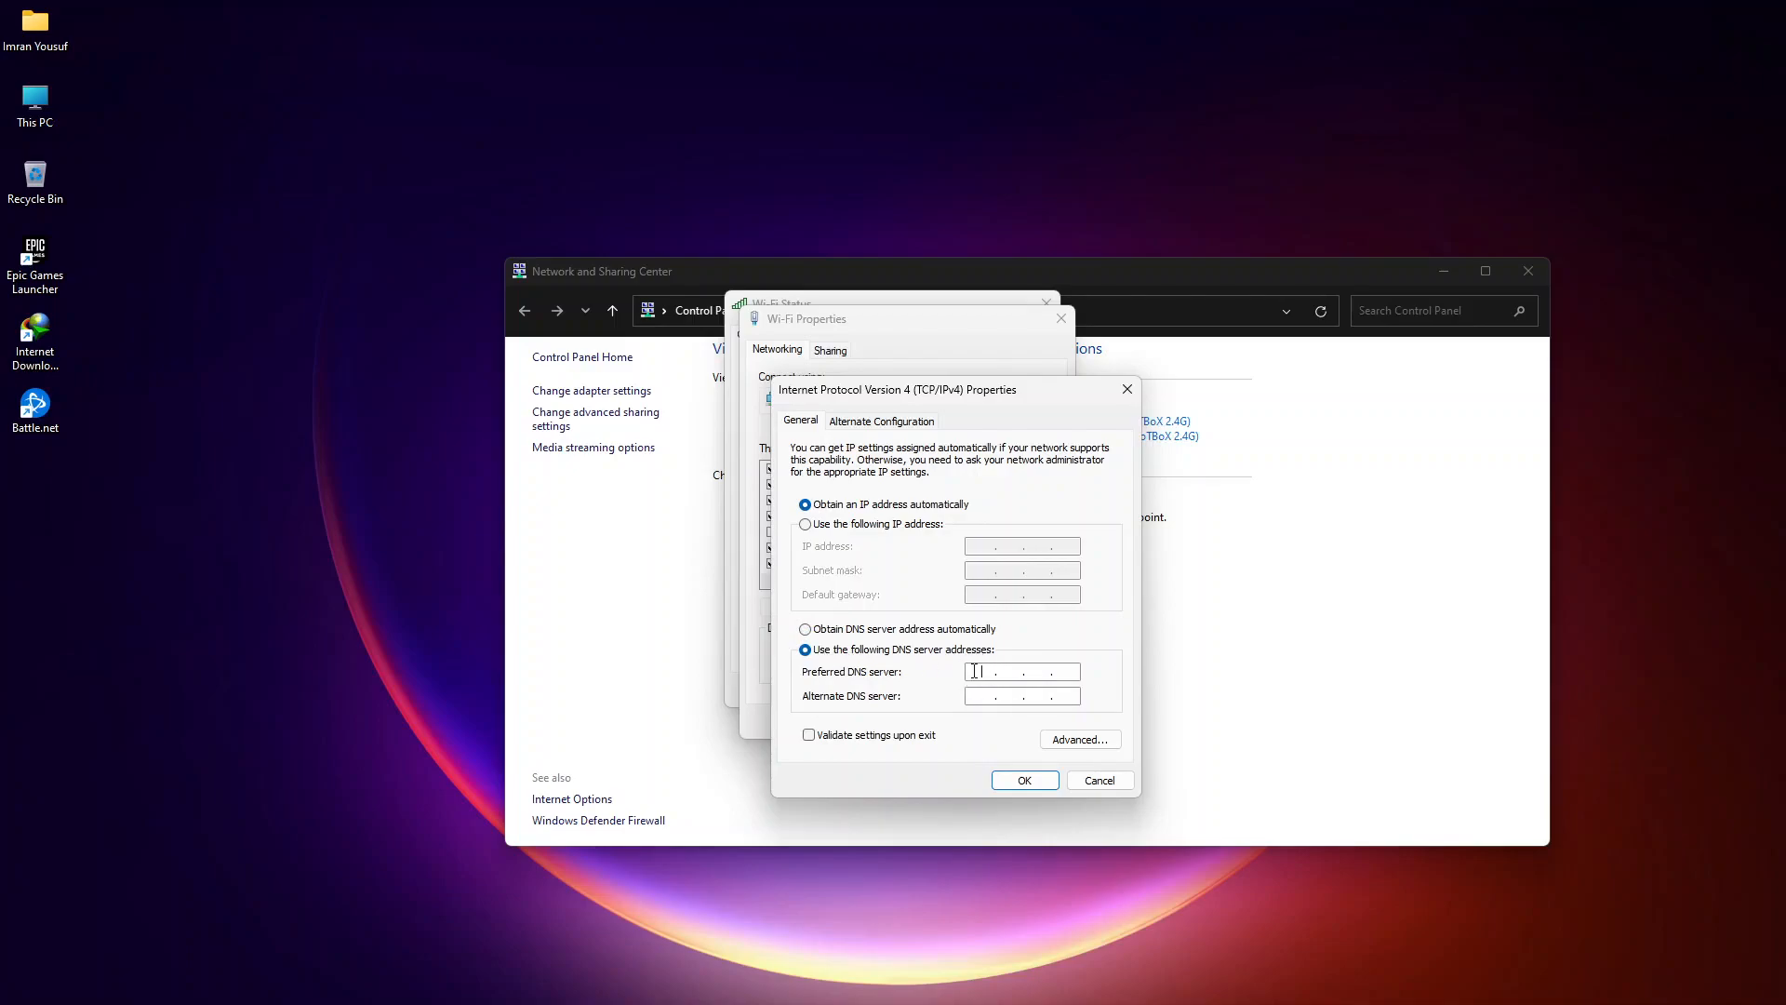
type("88")
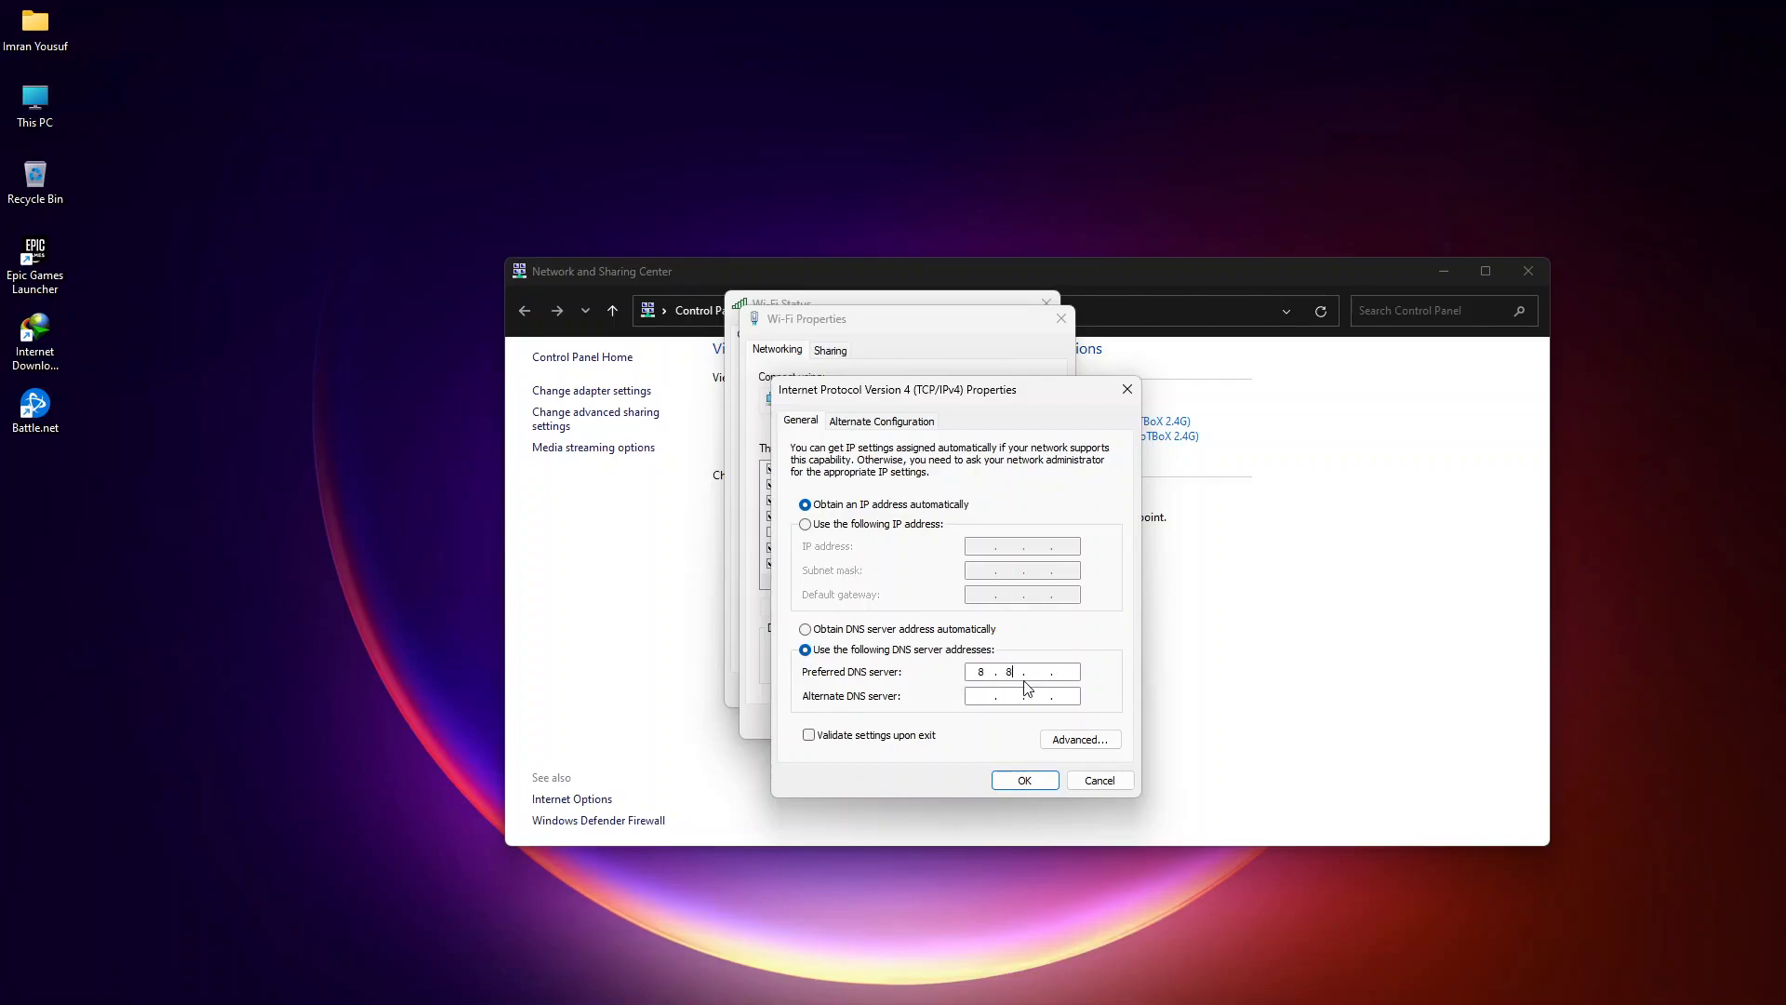
type("8.8.8.8")
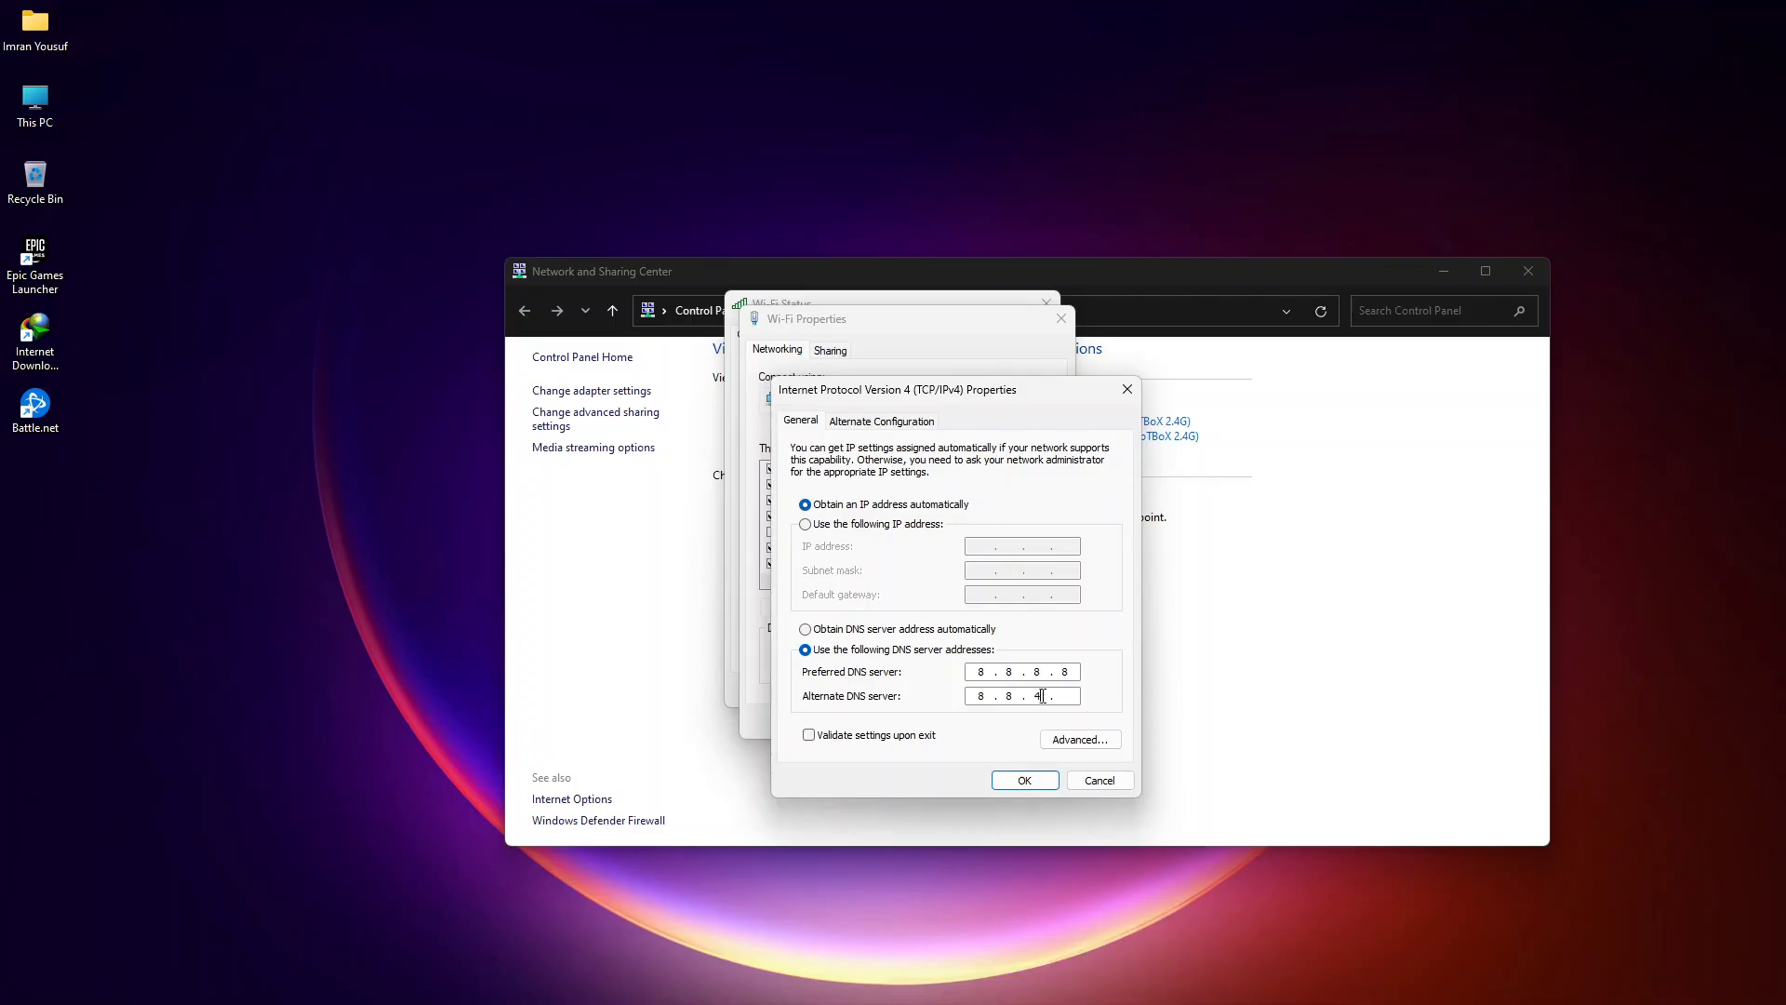
Apply the IPv4 DNS settings and close the Wi-Fi properties and Network and Sharing Center.
left_click(1022, 780)
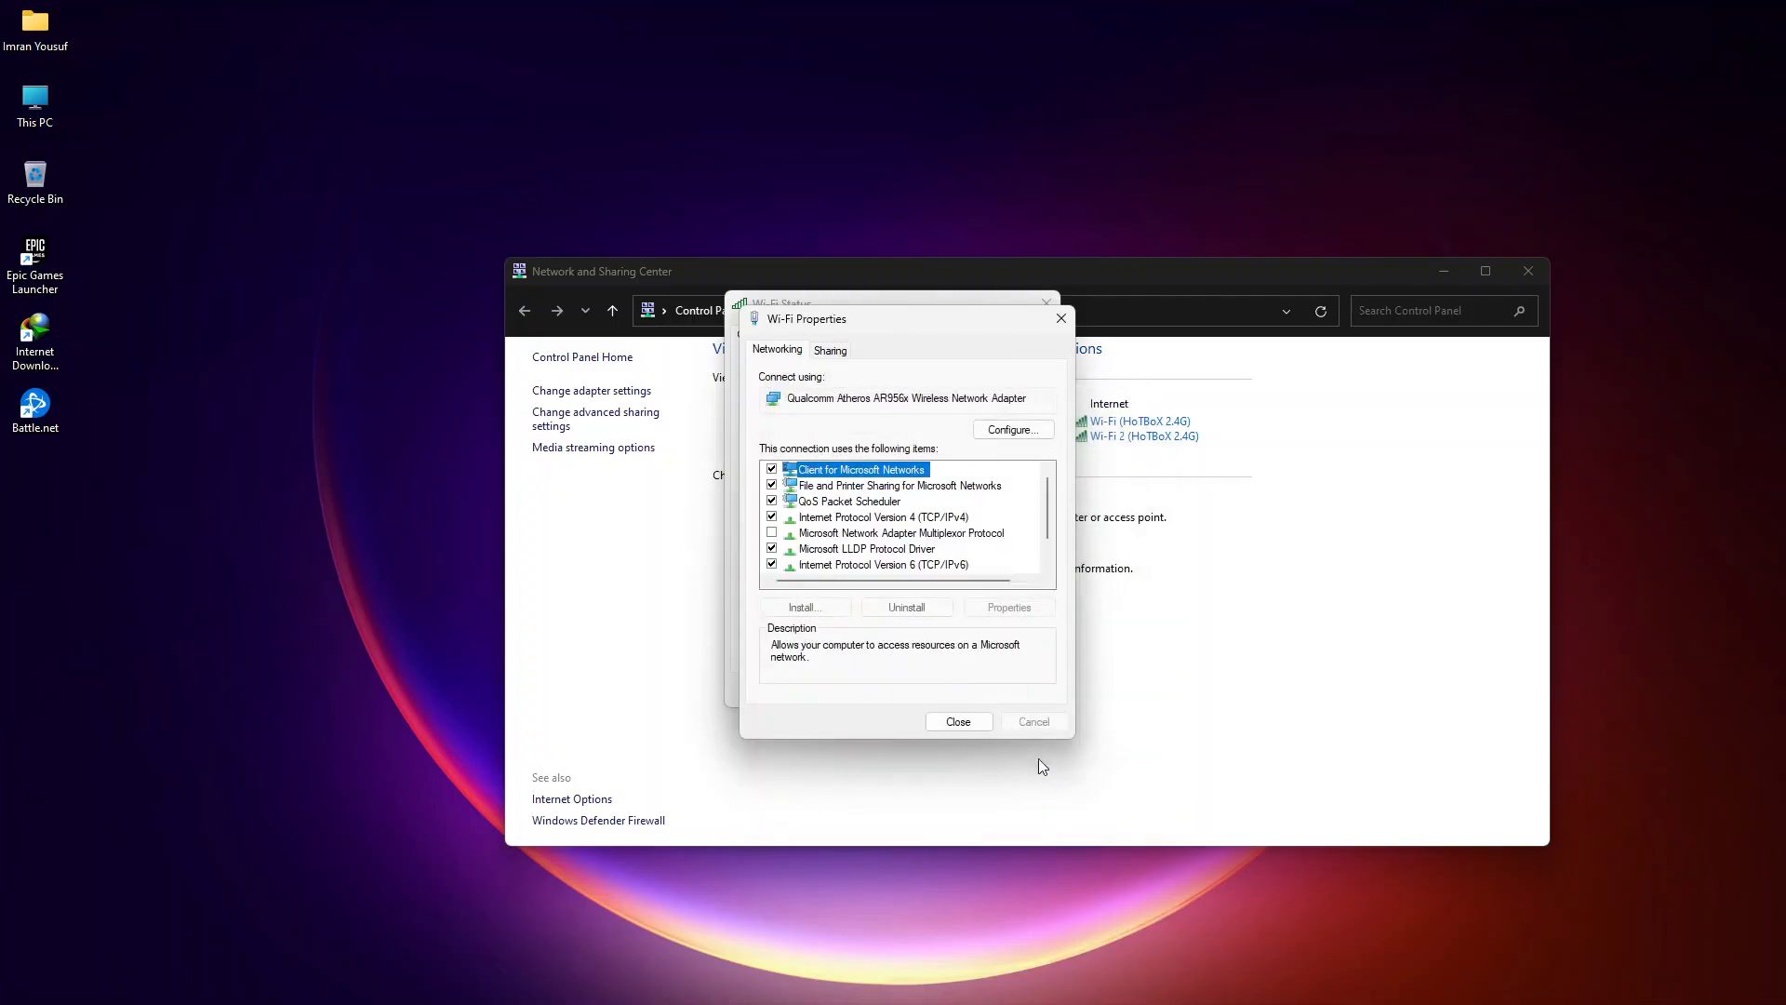
left_click(957, 721)
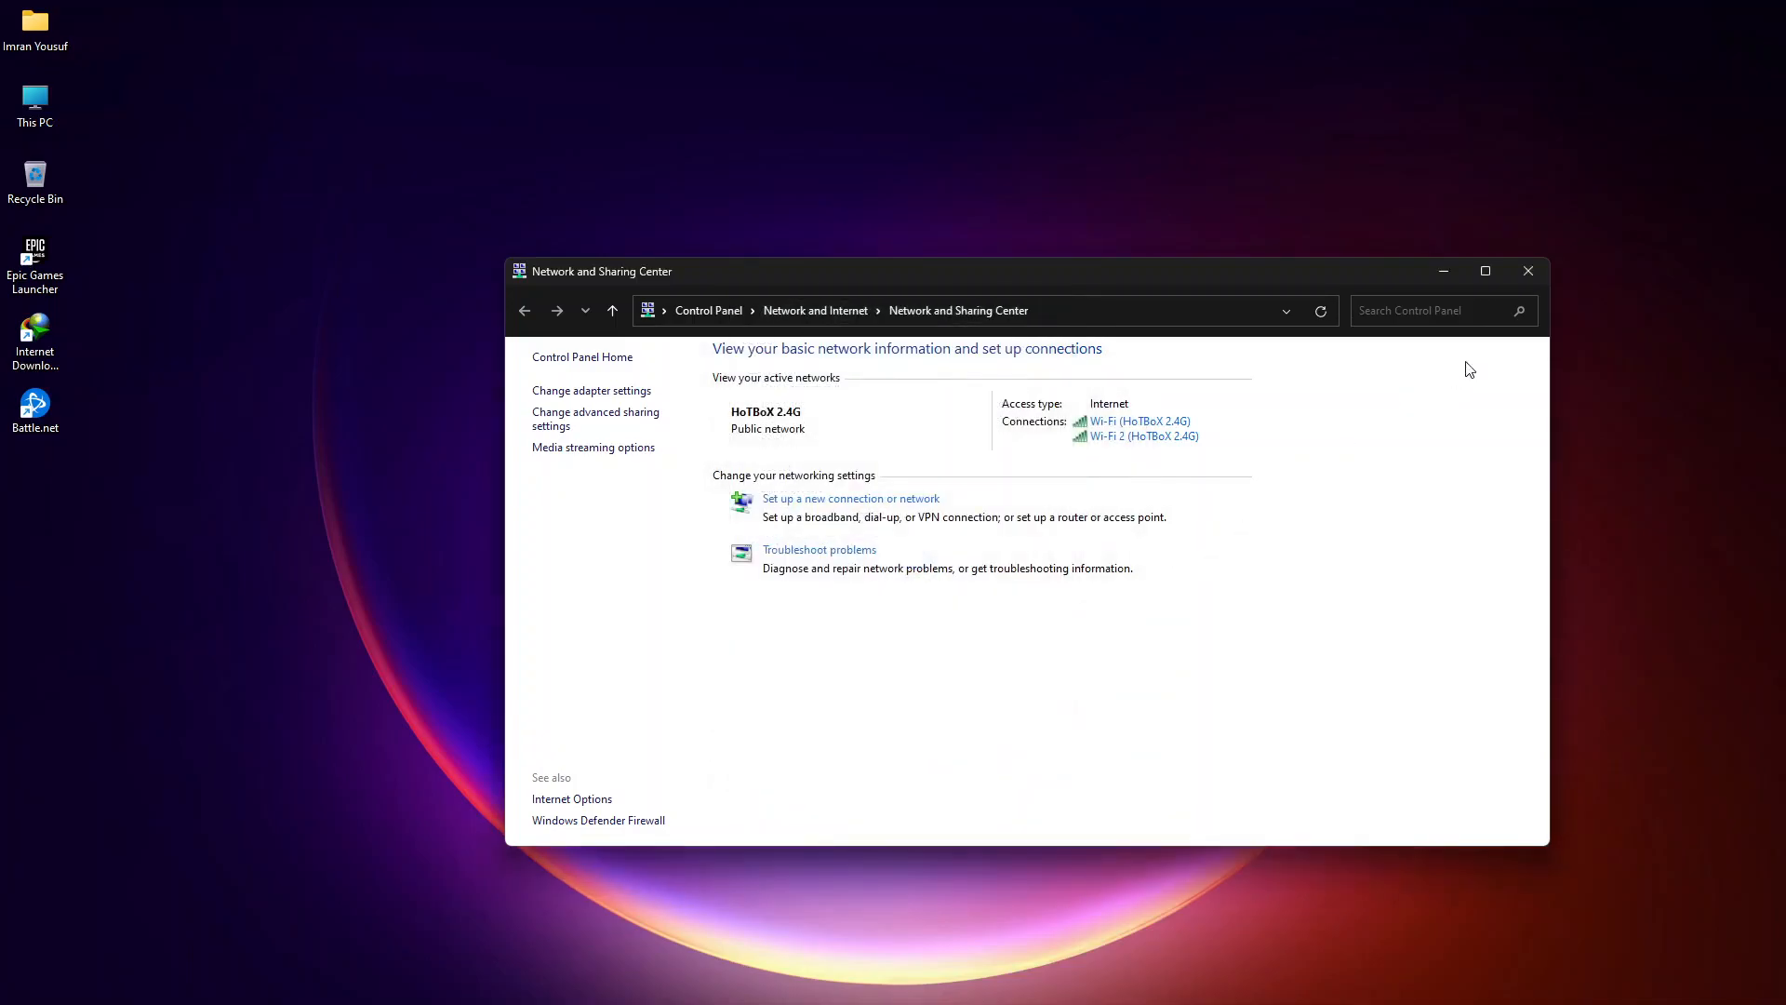
left_click(1527, 271)
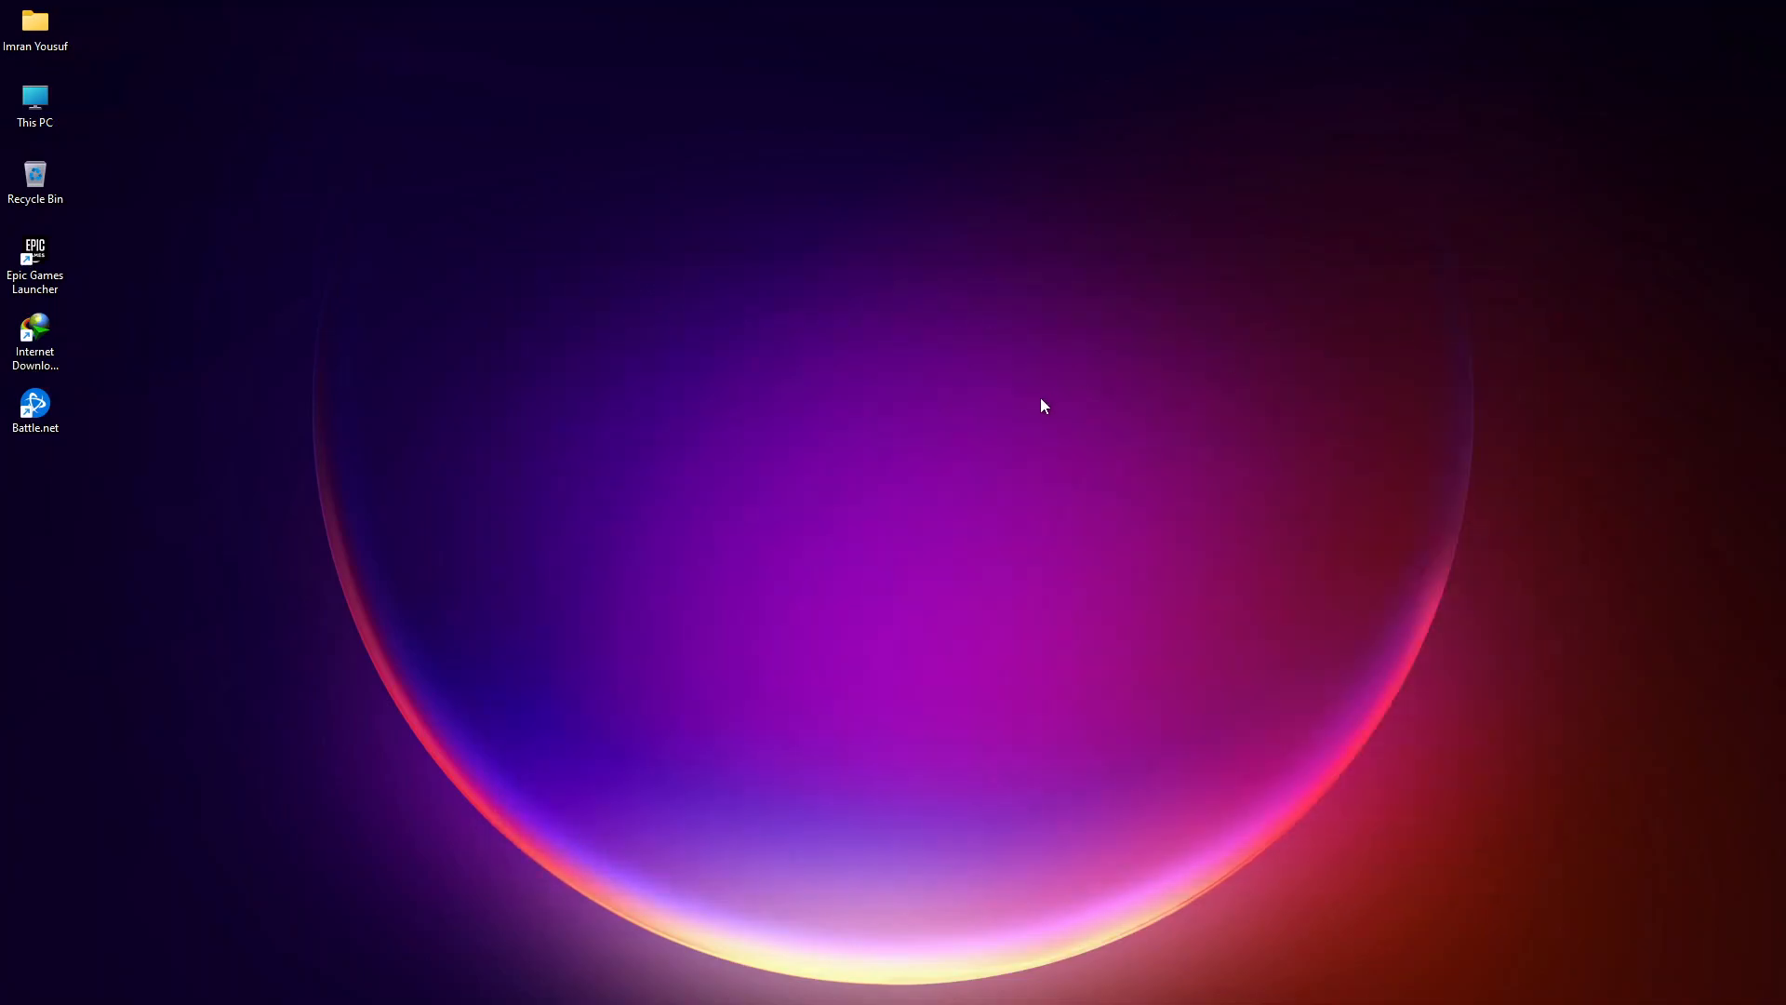